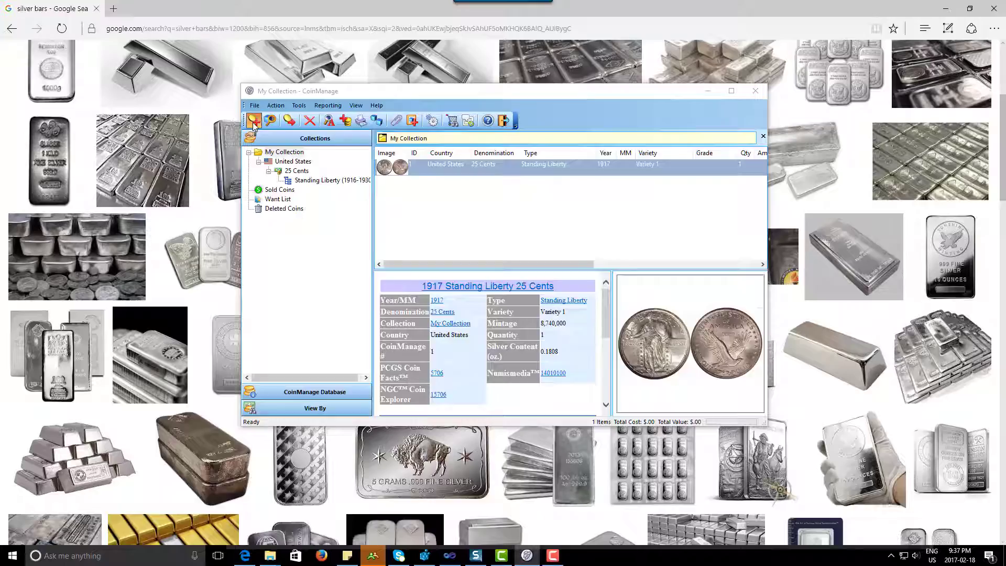
Begin adding a coin and browse the Other > Bullion > Silver Bars varieties.
{"action": "left_click", "coordinate": [253, 120]}
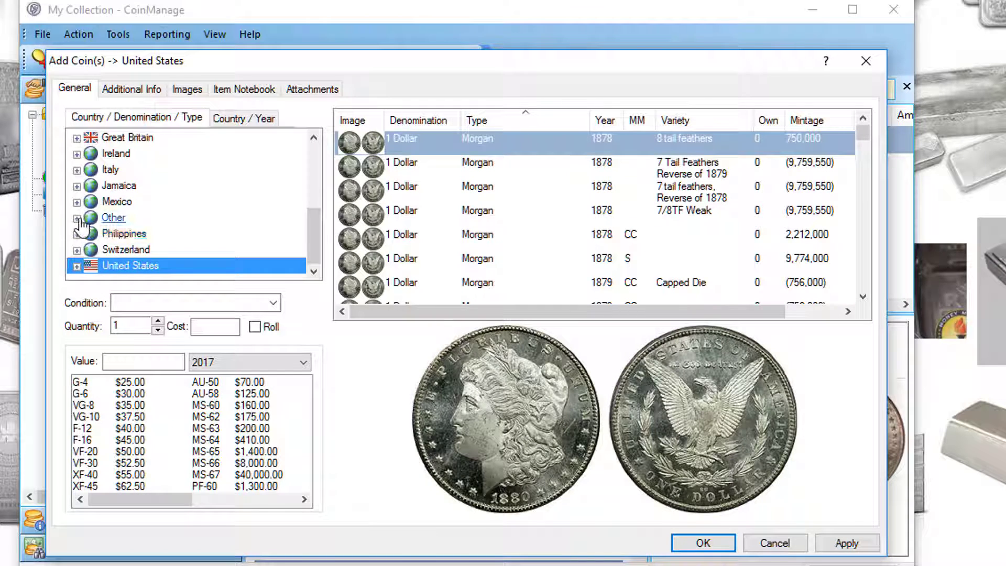
{"action": "left_click", "coordinate": [76, 218]}
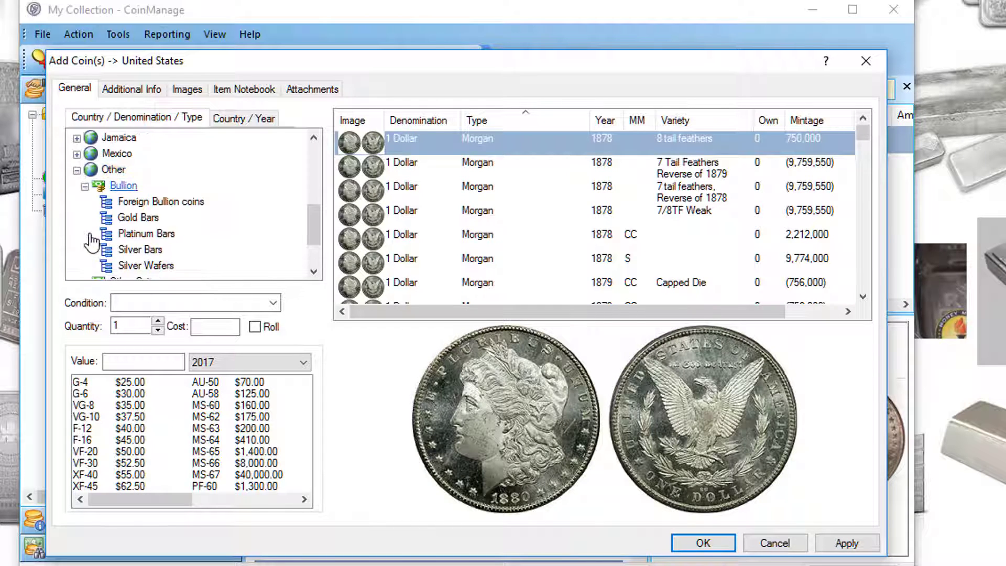
{"action": "left_click", "coordinate": [140, 249]}
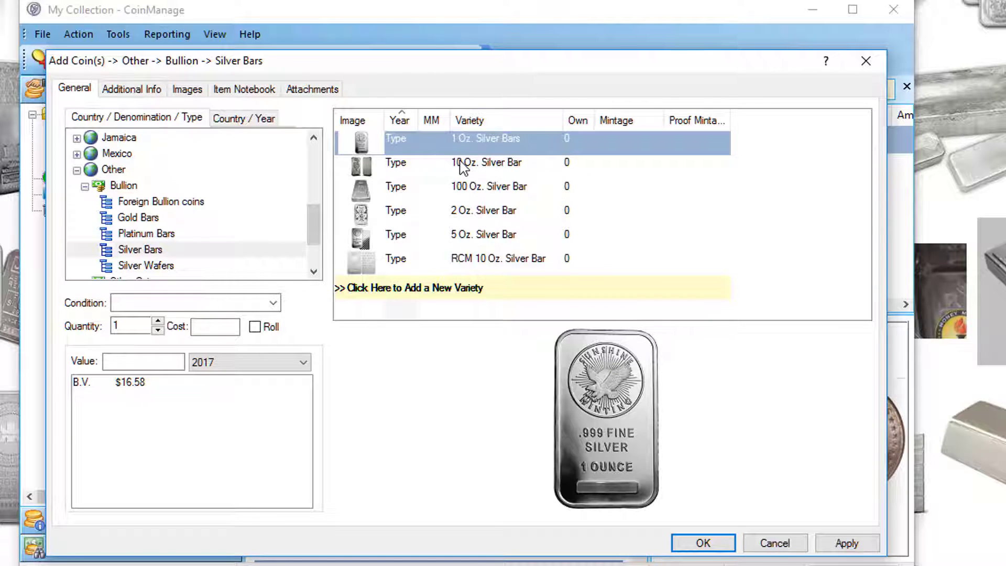
{"action": "mouse_move", "coordinate": [462, 264]}
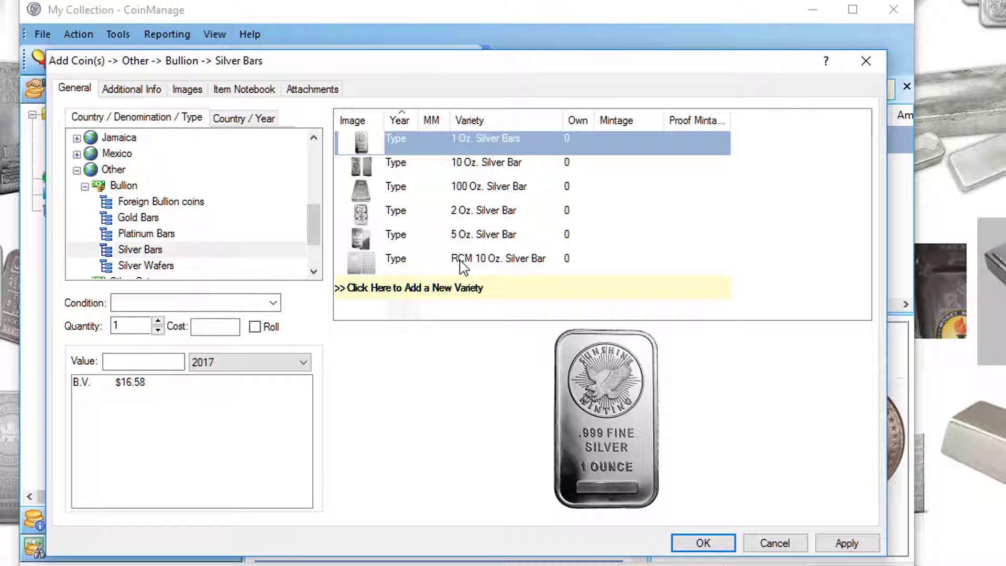
{"action": "mouse_move", "coordinate": [794, 550]}
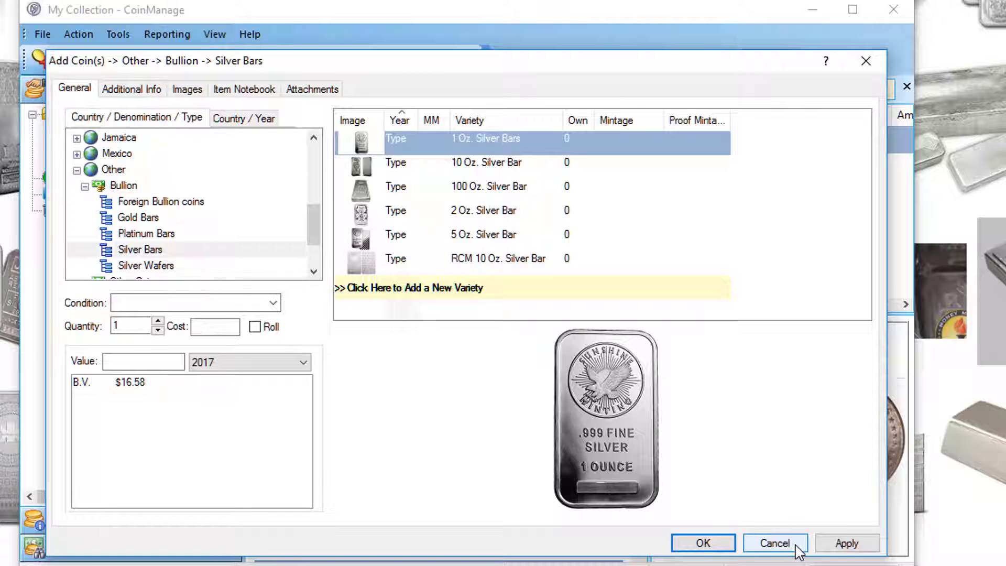
{"action": "mouse_move", "coordinate": [795, 552]}
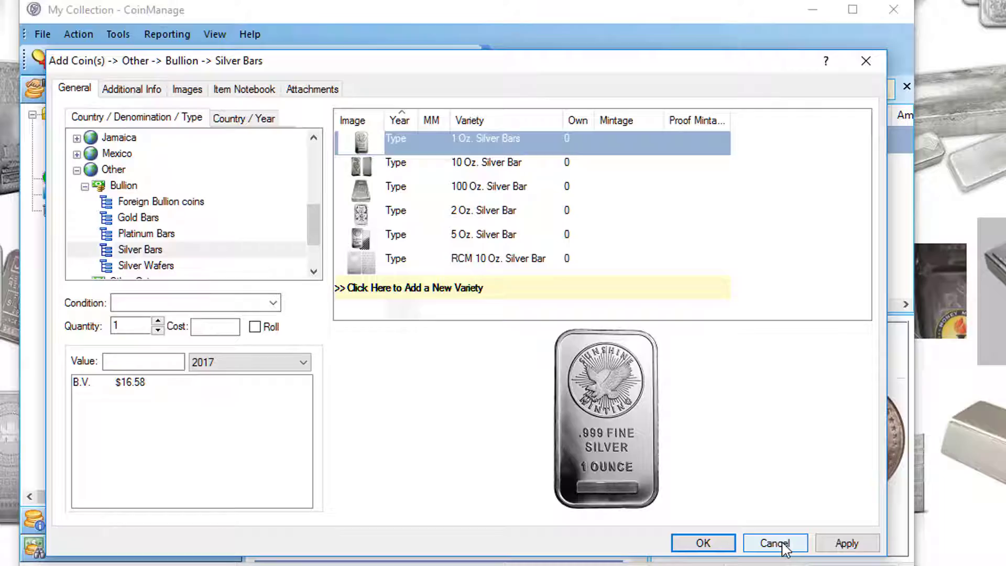
Cancel adding, then start a new variety row under Silver Bars in the Coin Database Editor.
{"action": "left_click", "coordinate": [776, 542]}
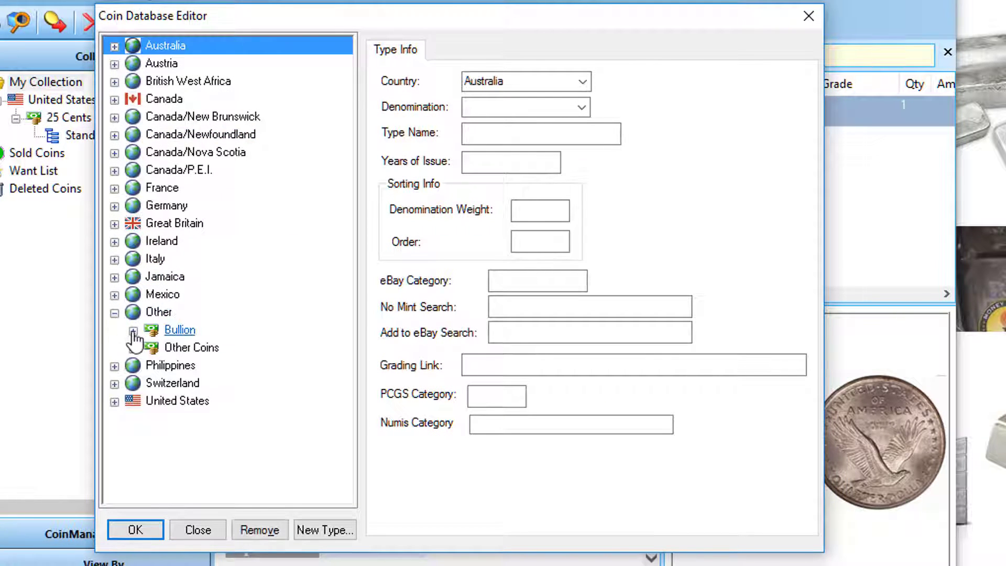
{"action": "left_click", "coordinate": [208, 401]}
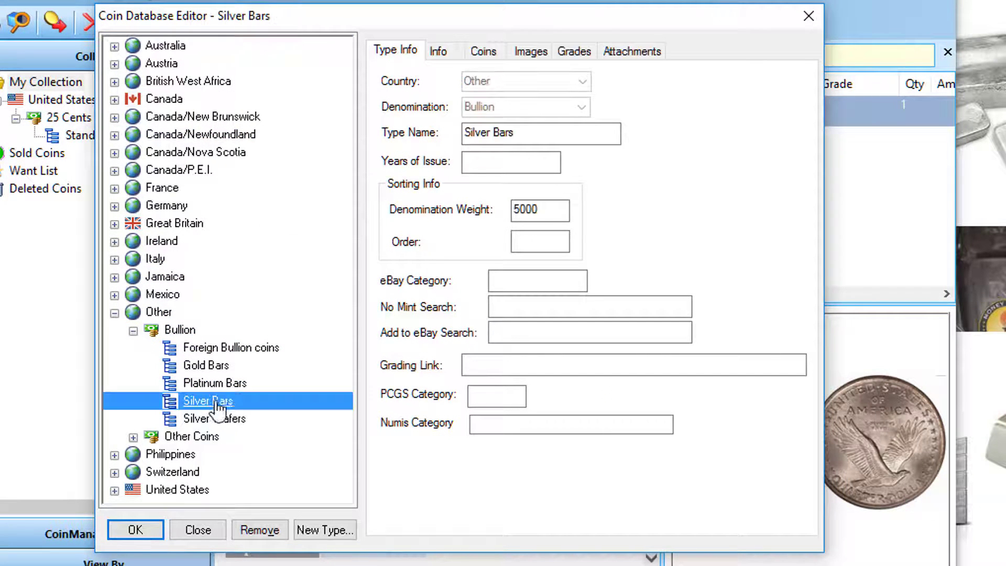
{"action": "left_click", "coordinate": [484, 51]}
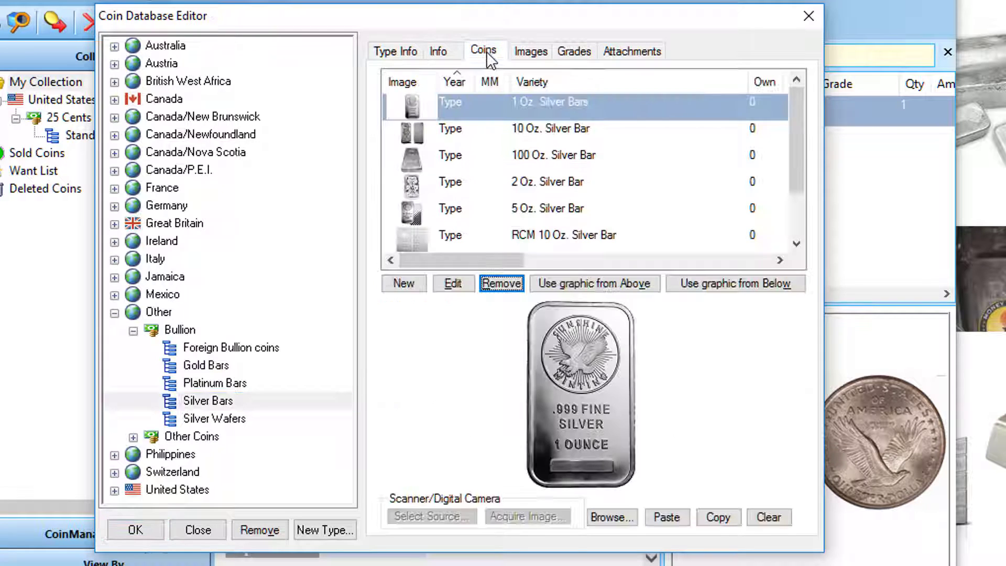
{"action": "left_click", "coordinate": [502, 284]}
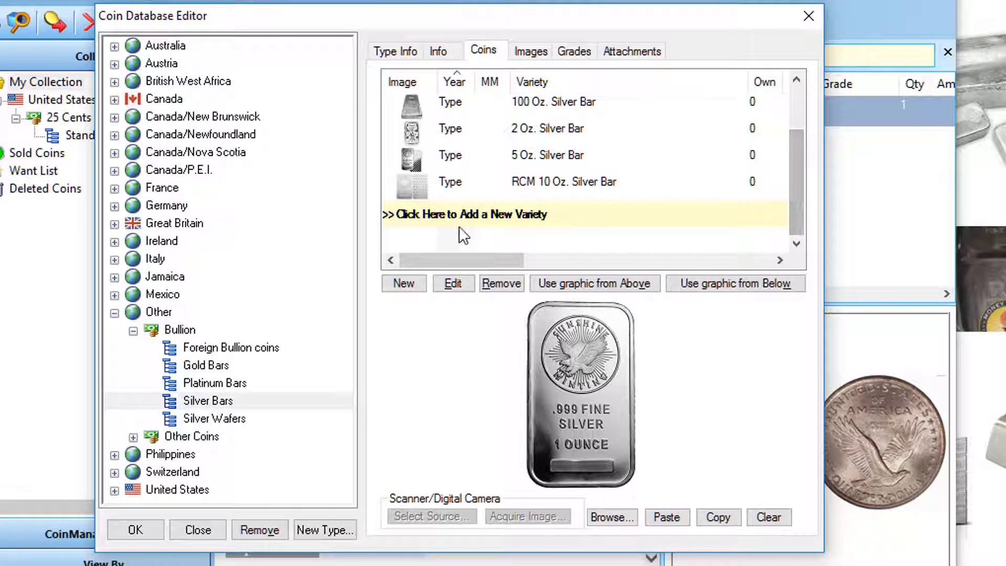
{"action": "left_click", "coordinate": [468, 214]}
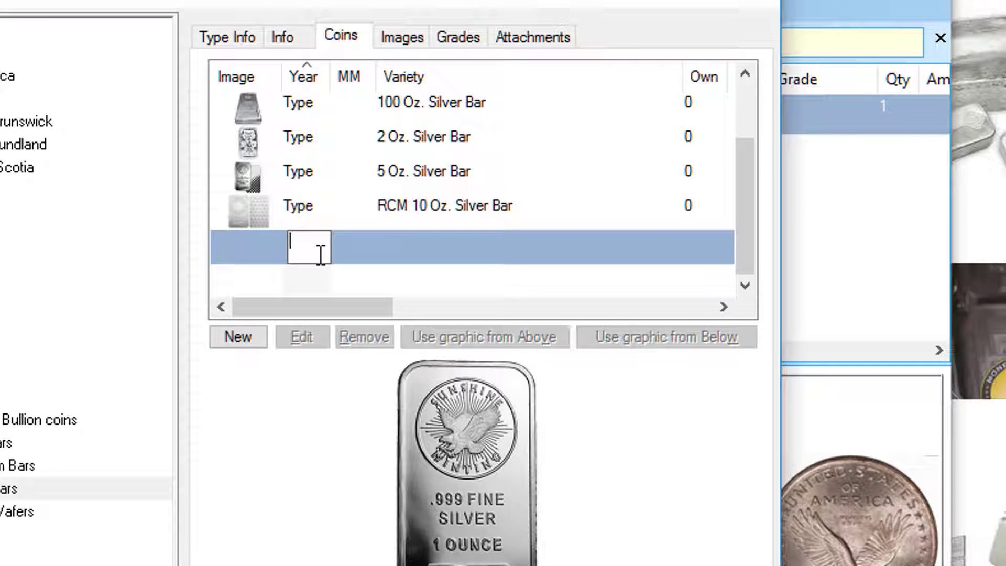
Enter year 'Type' and variety name 'RCM 100 Oz. Silver Bar' in the new row.
{"action": "type", "text": "Type"}
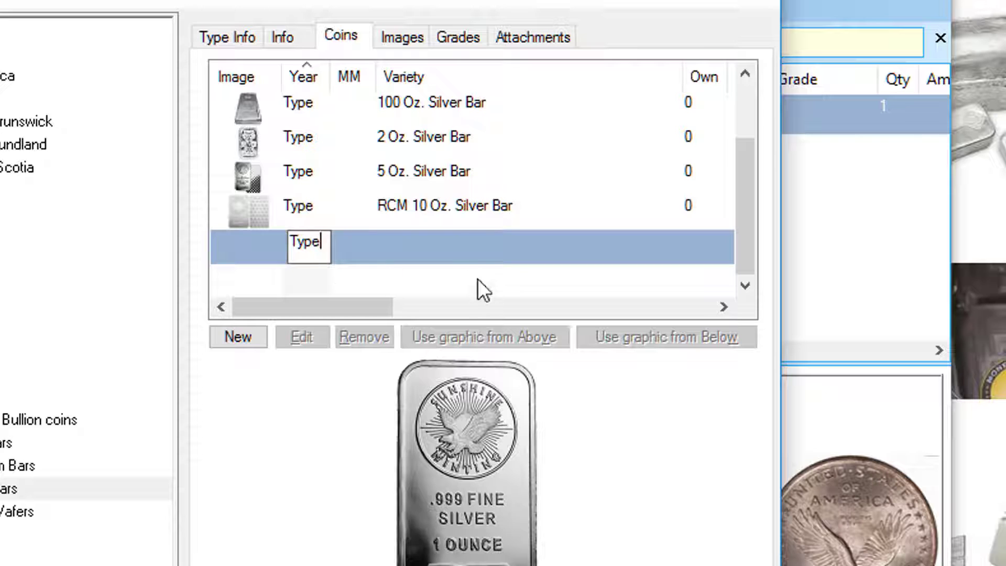
{"action": "left_click", "coordinate": [521, 245]}
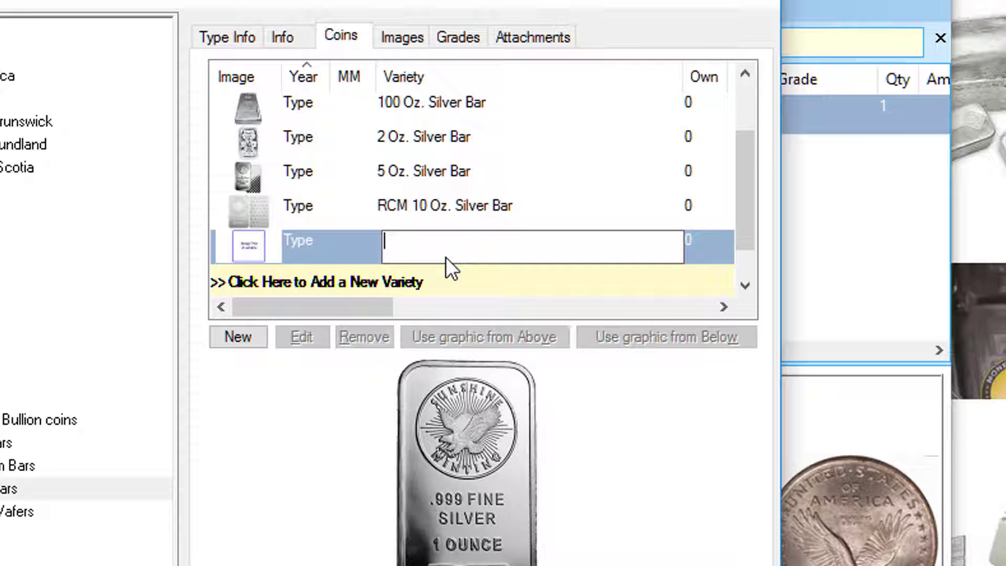
{"action": "type", "text": "RC"}
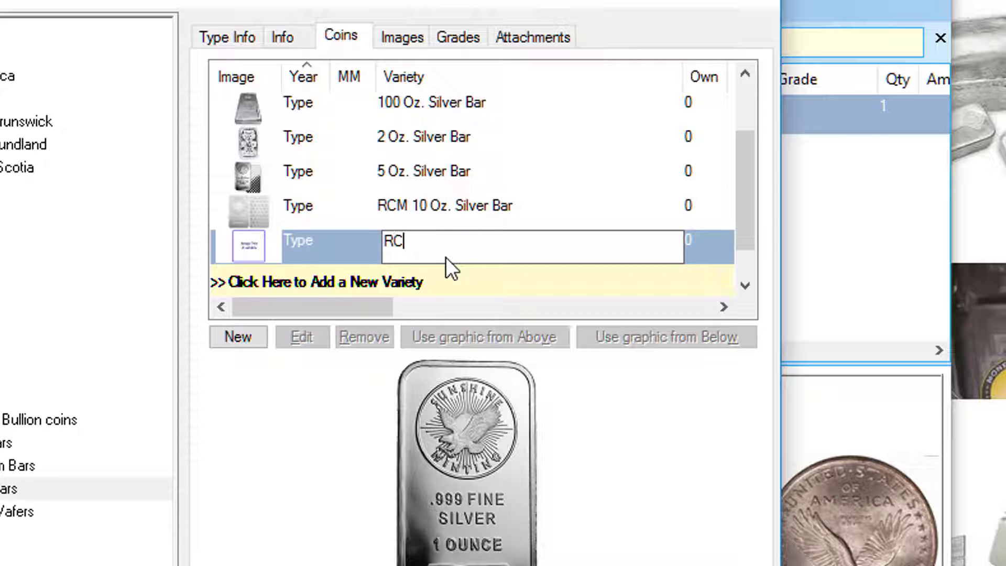
{"action": "type", "text": "M 100 Oz"}
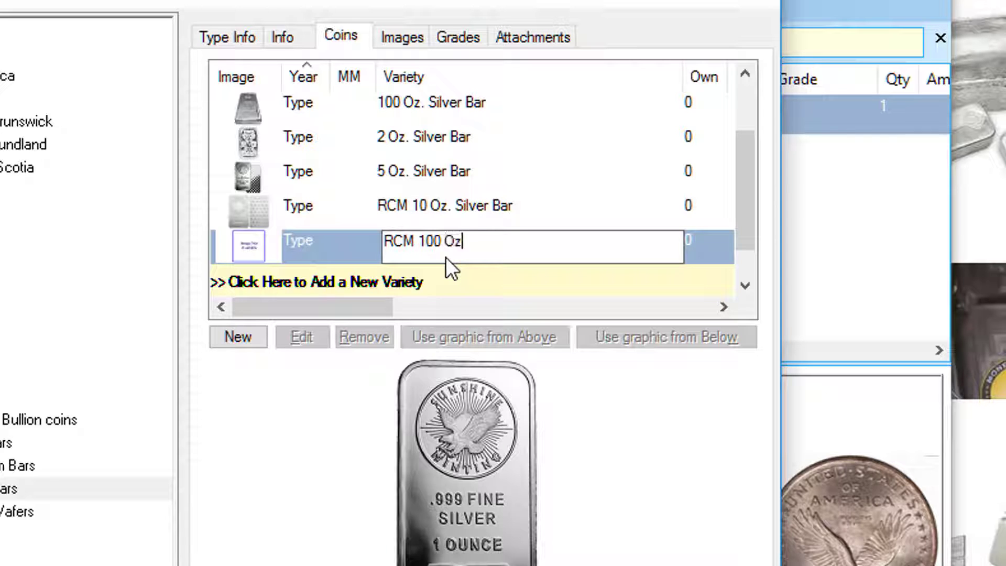
{"action": "type", "text": ". Silver Bar"}
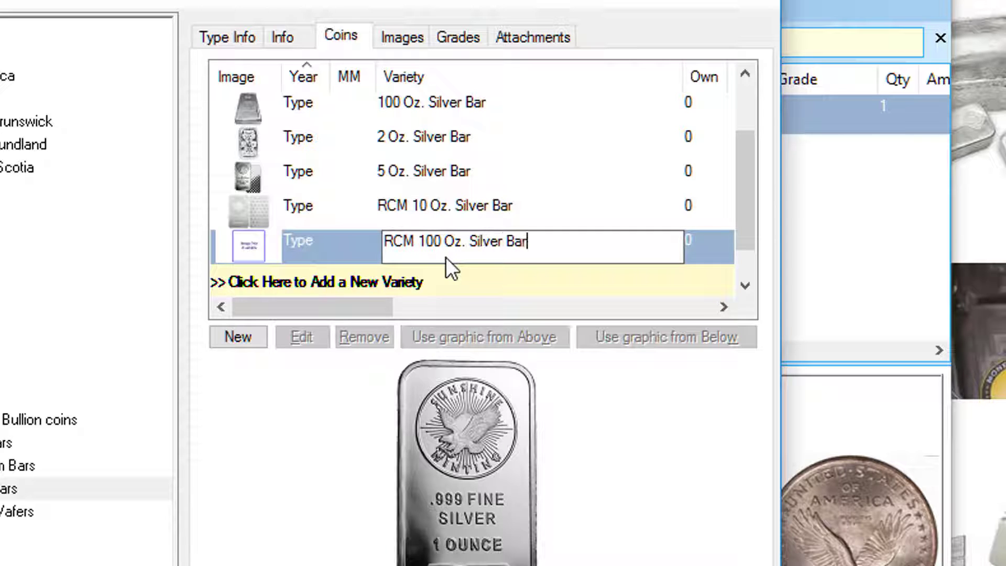
{"action": "mouse_move", "coordinate": [42, 314]}
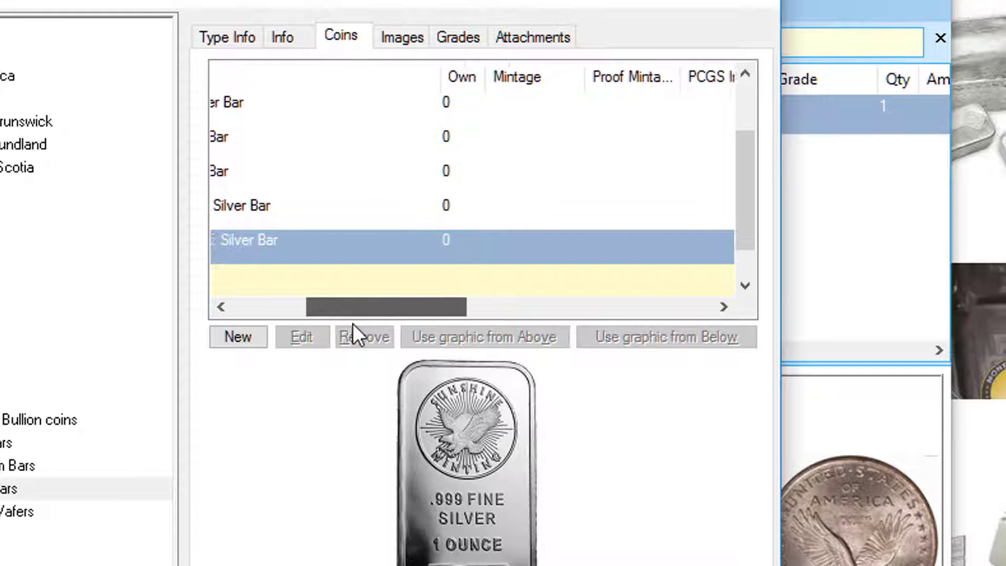
Enter 100 in the Silver Content column for the new variety.
{"action": "left_click_drag", "start_coordinate": [385, 306], "coordinate": [520, 306]}
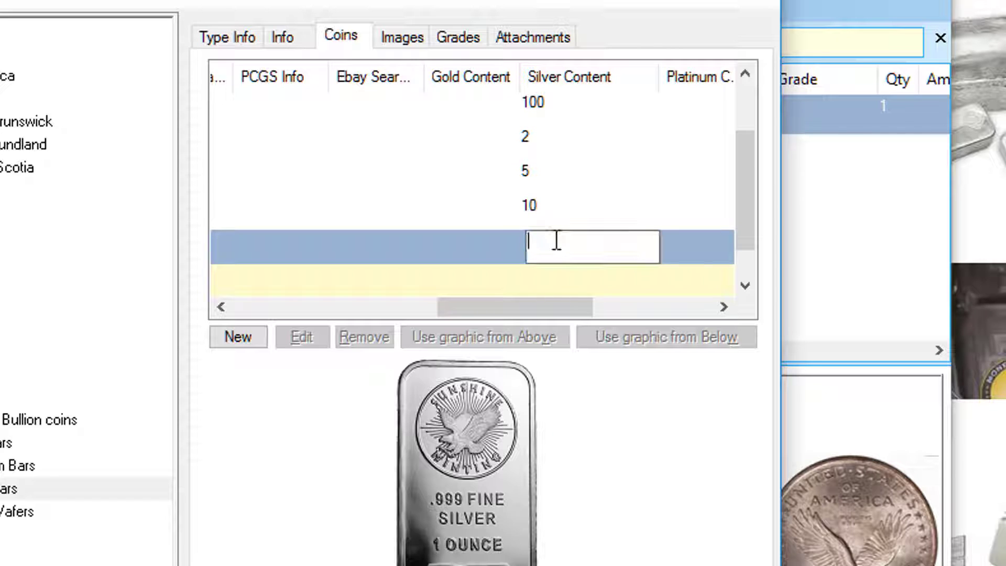
{"action": "type", "text": "100"}
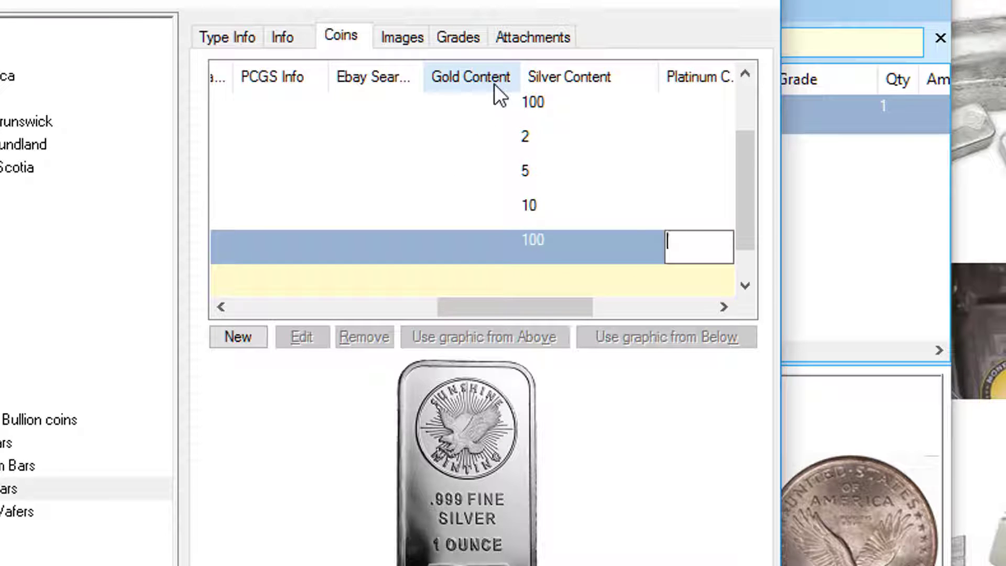
{"action": "mouse_move", "coordinate": [700, 92]}
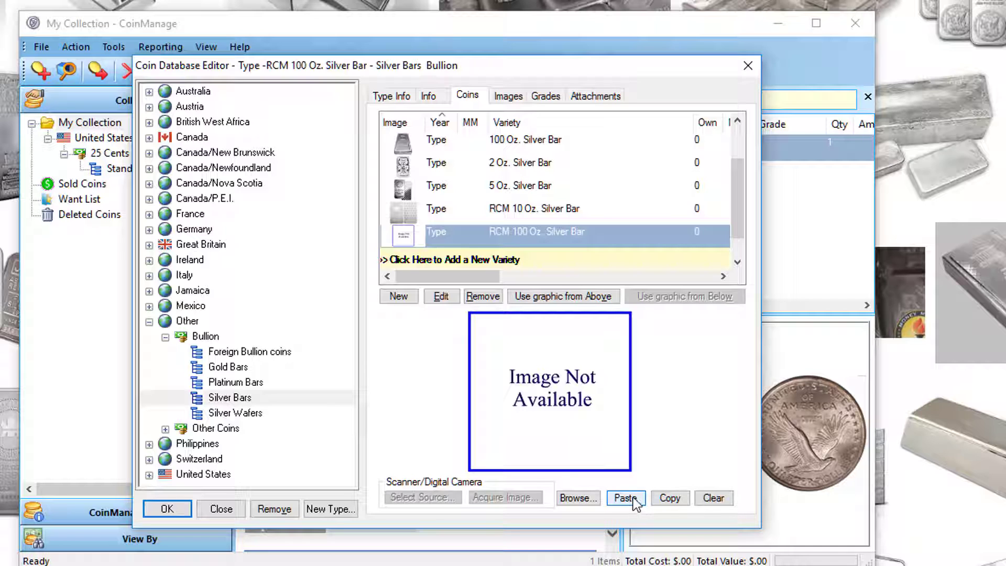
Paste the copied bar image into the variety and save the database with OK.
{"action": "left_click", "coordinate": [625, 498]}
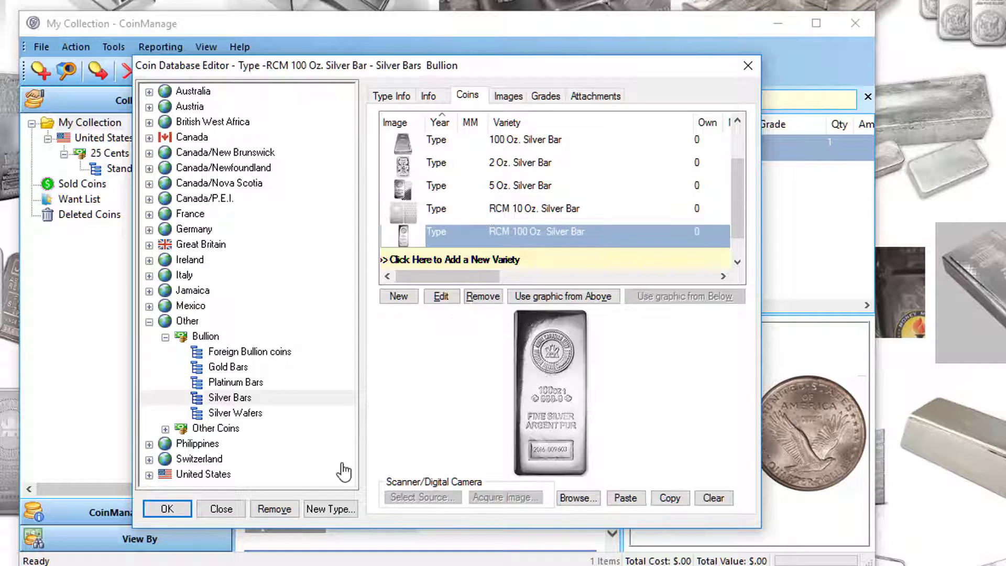
{"action": "left_click", "coordinate": [221, 508]}
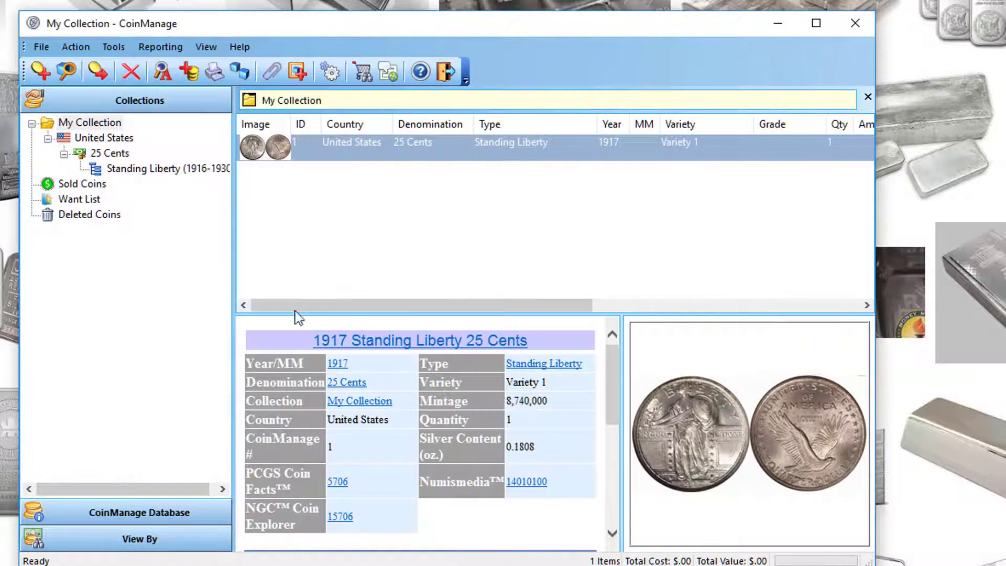
{"action": "left_click", "coordinate": [37, 71]}
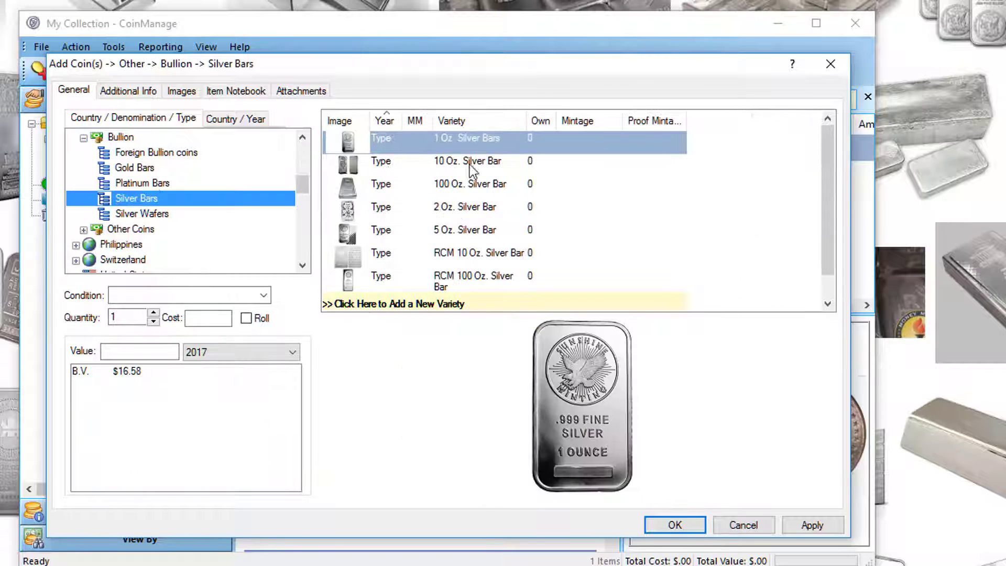
Add the RCM 100 Oz. Silver Bar at B.V. $1,658.00 with quantity 4.
{"action": "left_click", "coordinate": [473, 280]}
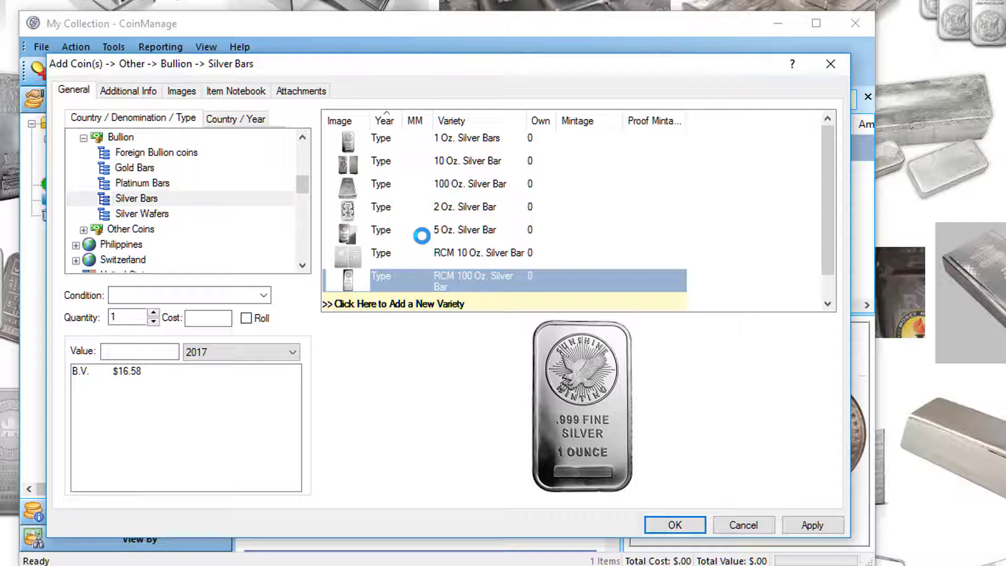
{"action": "left_click", "coordinate": [471, 281]}
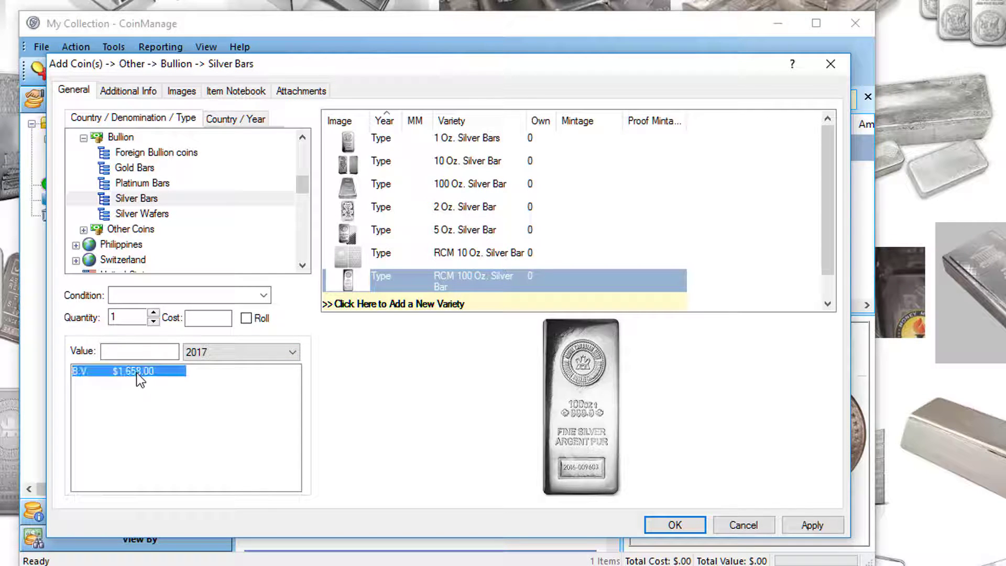
{"action": "left_click", "coordinate": [126, 371]}
{"action": "type", "text": "4"}
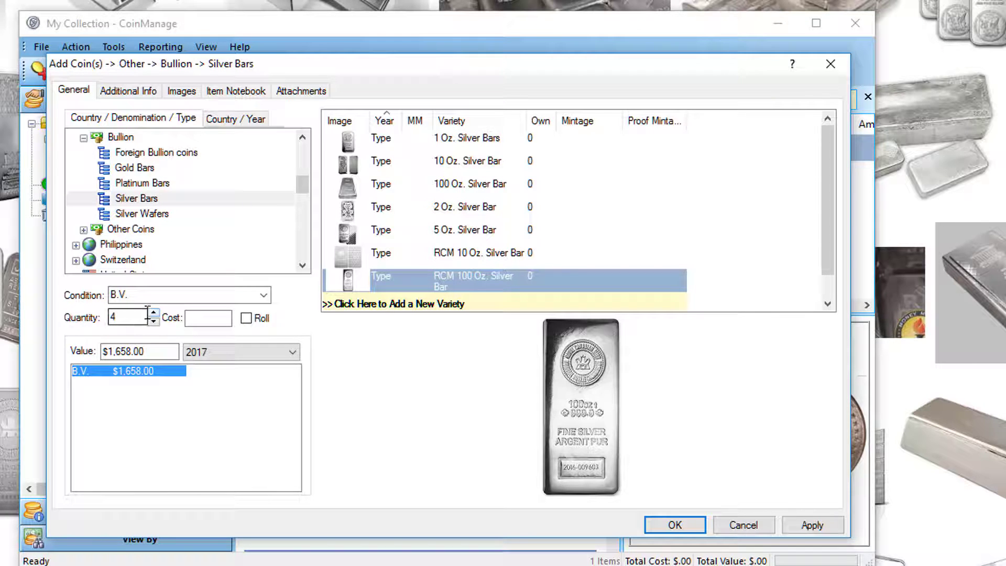
{"action": "left_click", "coordinate": [675, 524]}
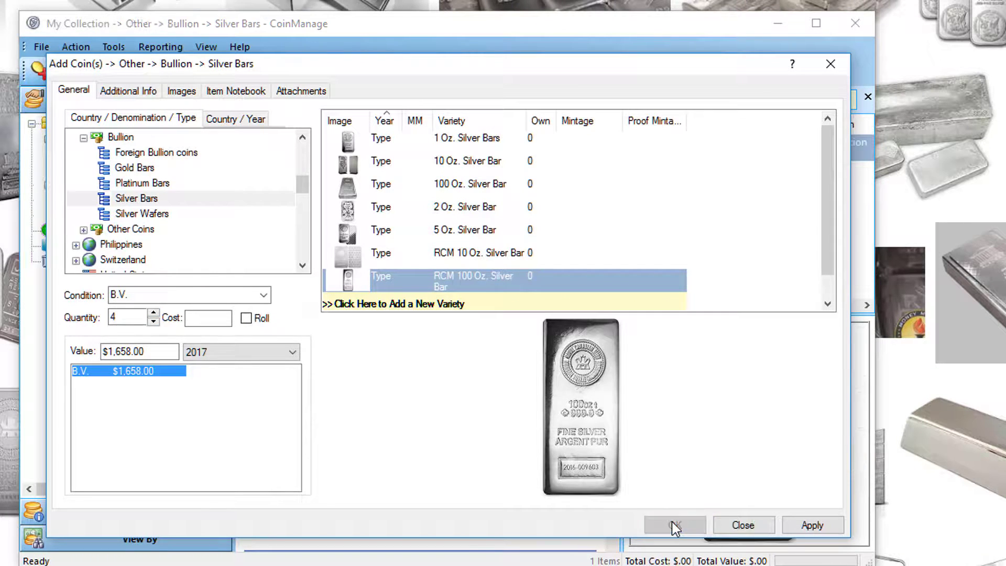
{"action": "left_click", "coordinate": [673, 525]}
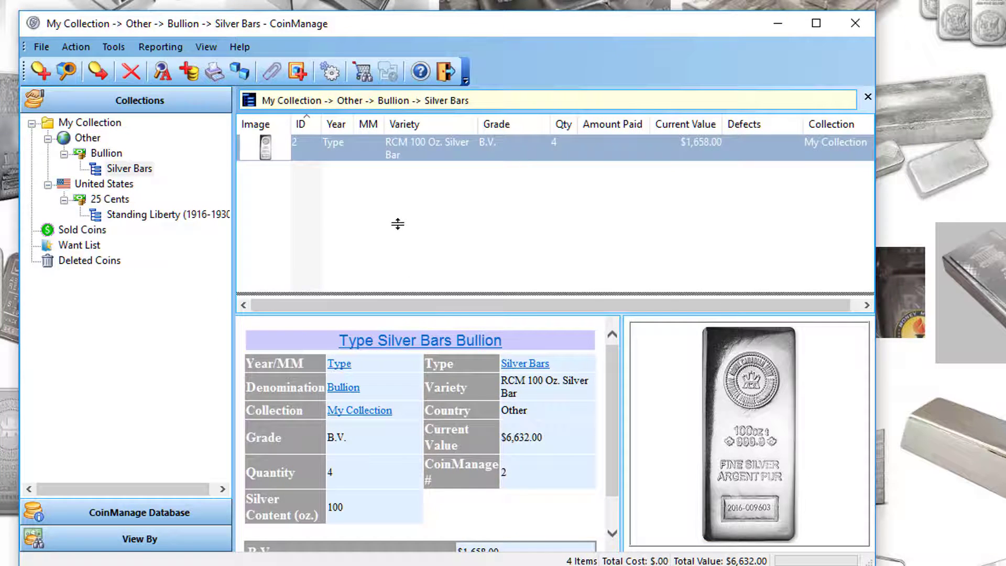